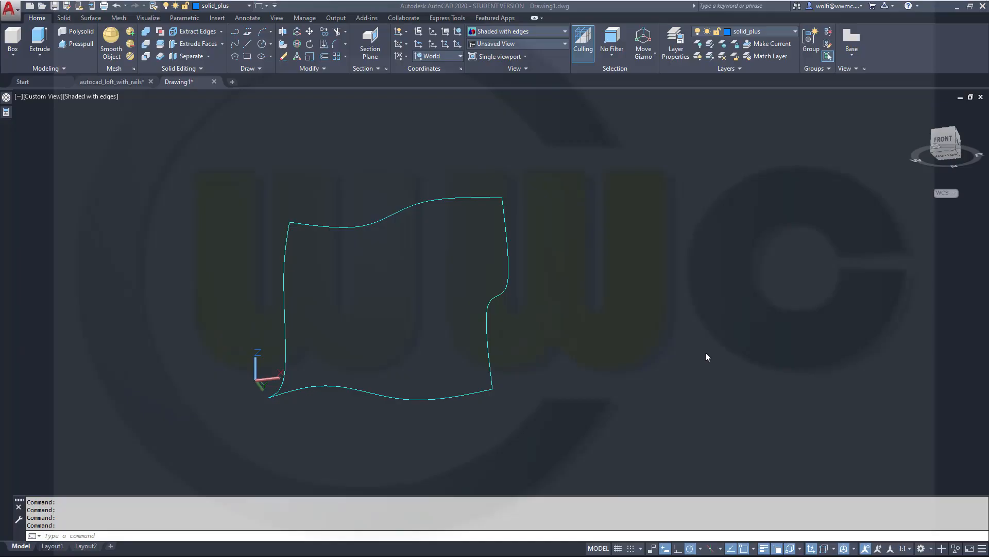
{"action": "mouse_move", "coordinate": [630, 343]}
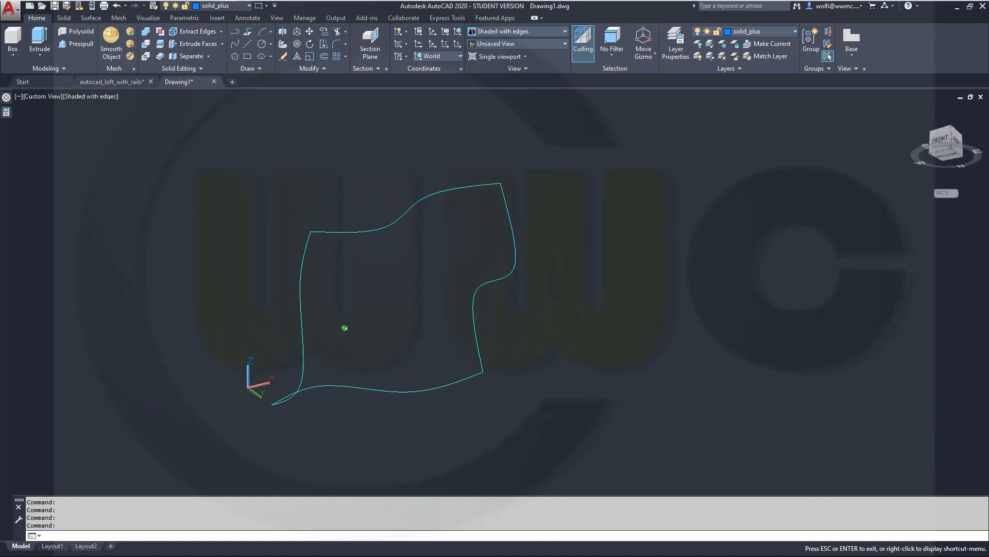
- Start a surface loft from the Surface tab to select the two side curves
{"action": "left_click", "coordinate": [90, 17]}
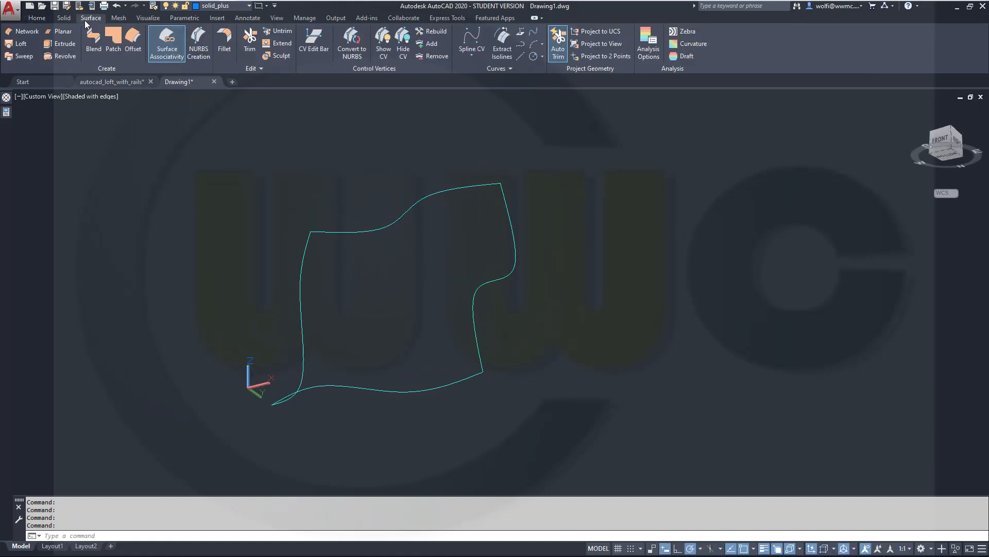
{"action": "left_click", "coordinate": [20, 43]}
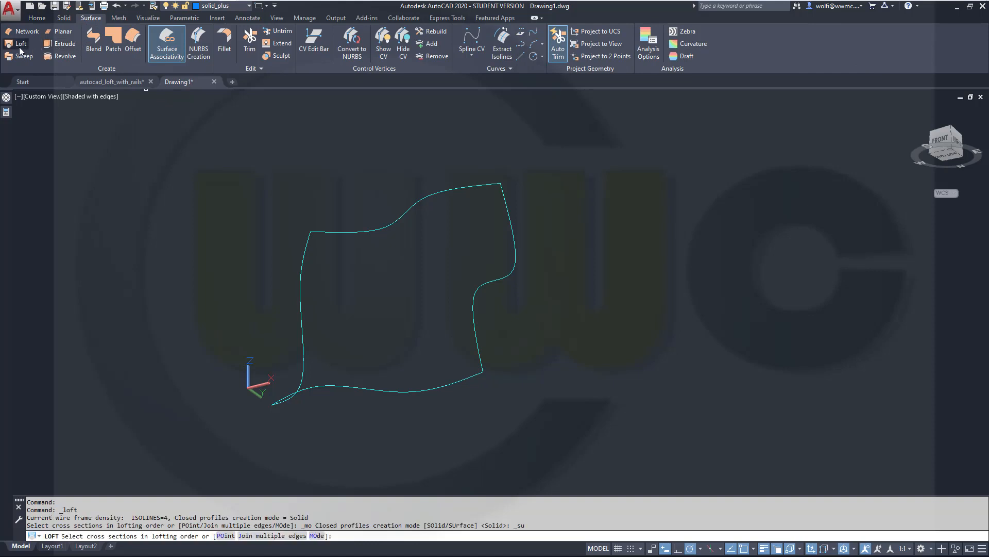
{"action": "mouse_move", "coordinate": [192, 215]}
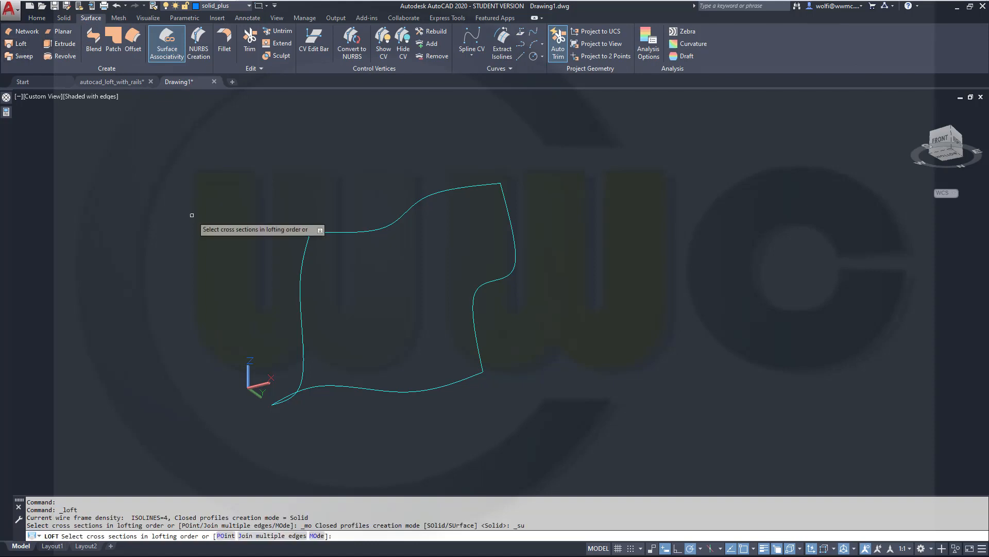
{"action": "mouse_move", "coordinate": [284, 262]}
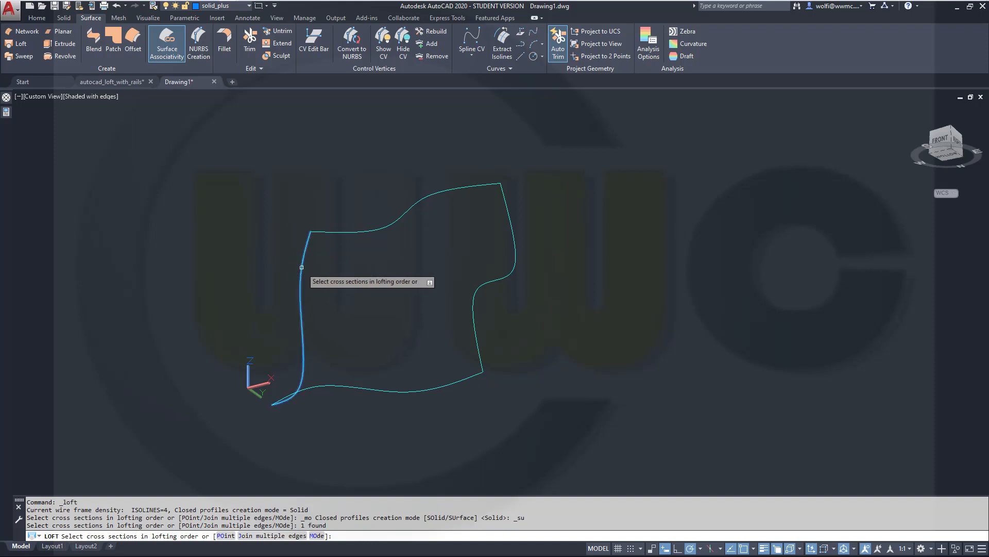
{"action": "mouse_move", "coordinate": [511, 218]}
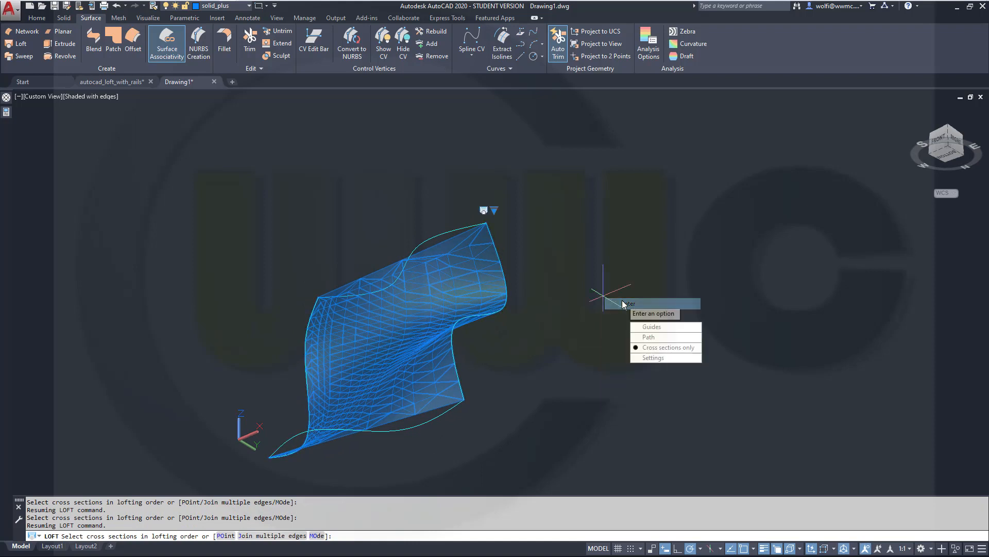
- Use the top and bottom curves as guides to create the blue lofted surface
{"action": "left_click", "coordinate": [652, 326]}
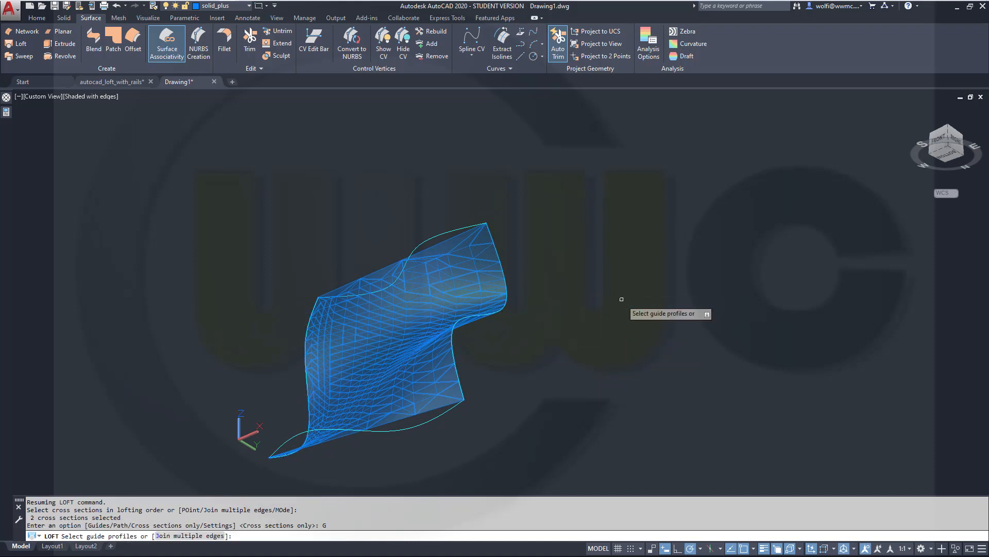
{"action": "mouse_move", "coordinate": [420, 241]}
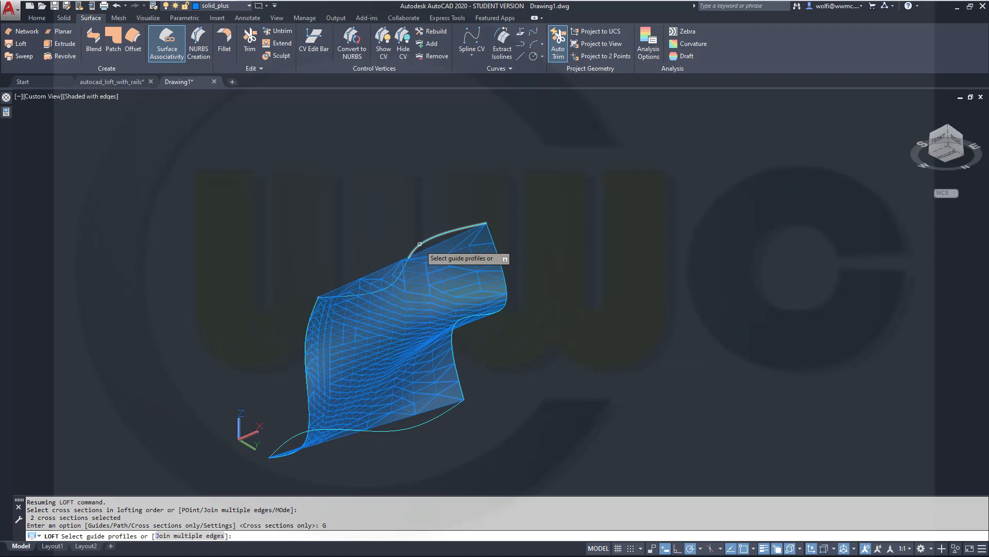
{"action": "mouse_move", "coordinate": [397, 266]}
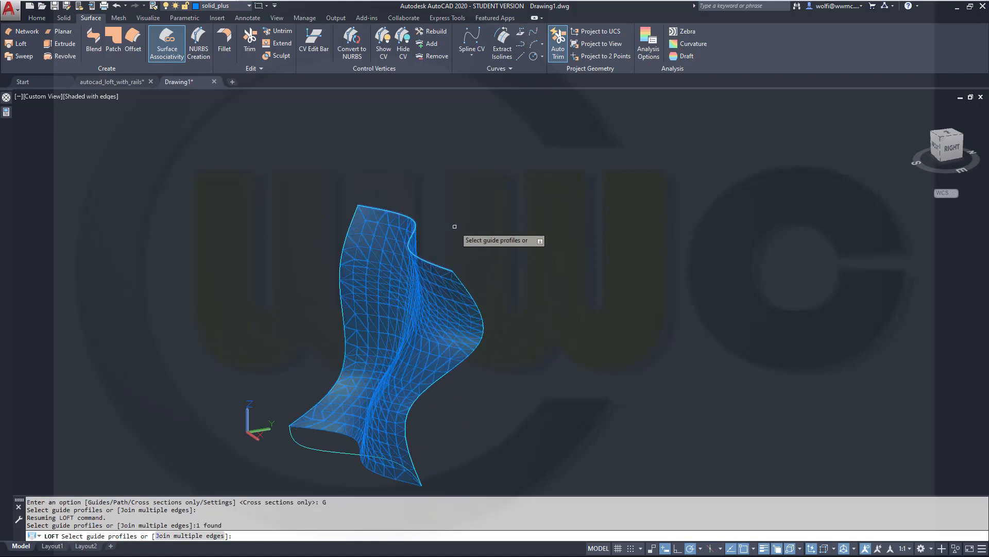
{"action": "mouse_move", "coordinate": [321, 447]}
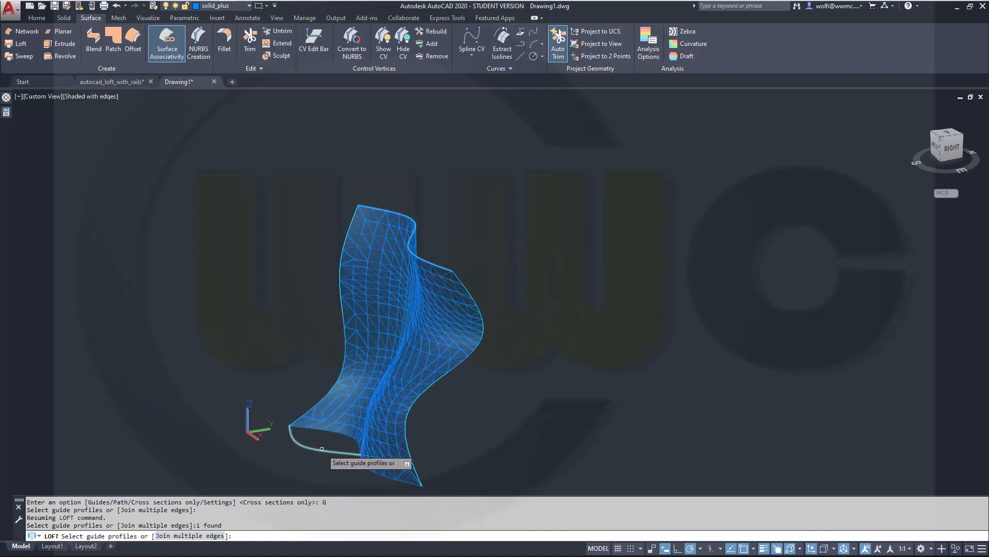
{"action": "left_click", "coordinate": [327, 369]}
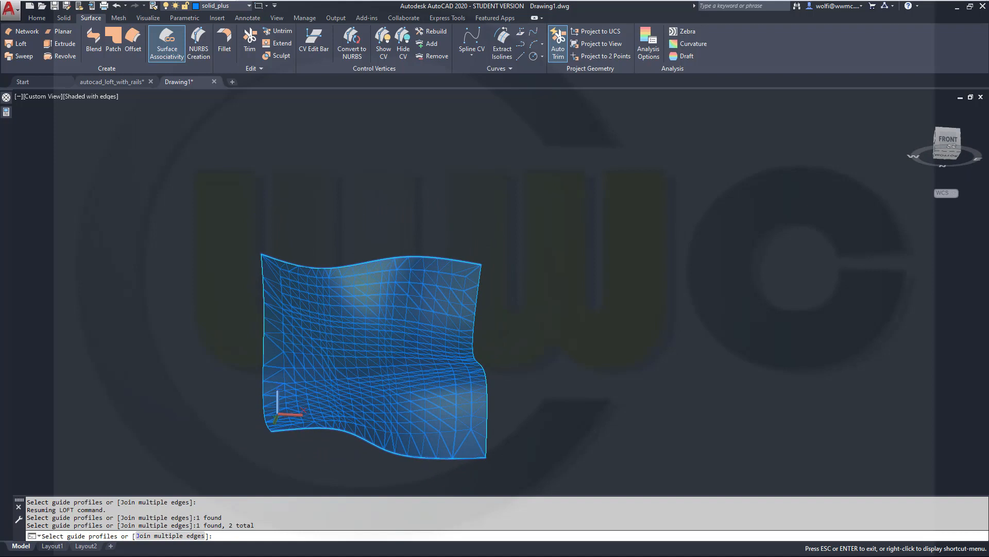
{"action": "right_click", "coordinate": [584, 336]}
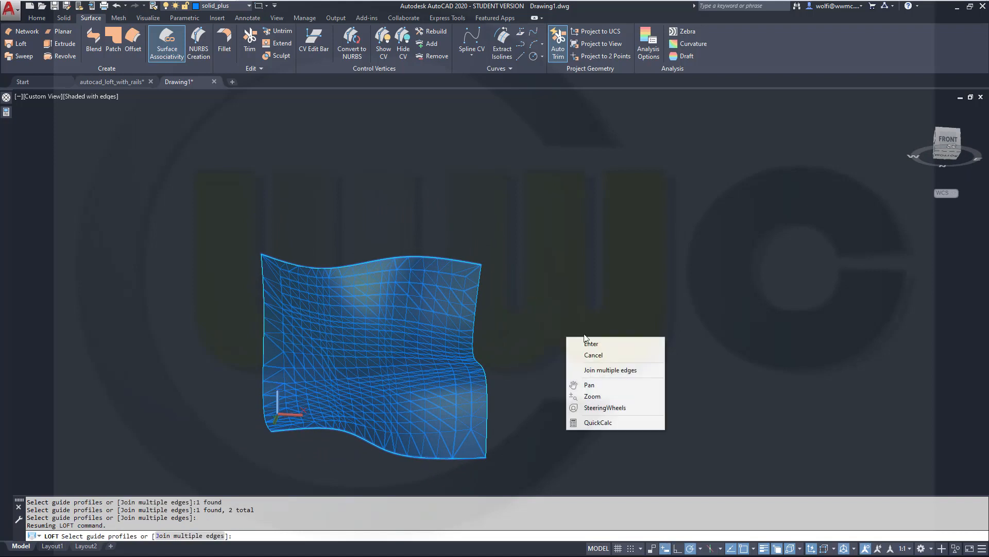
{"action": "left_click", "coordinate": [591, 343]}
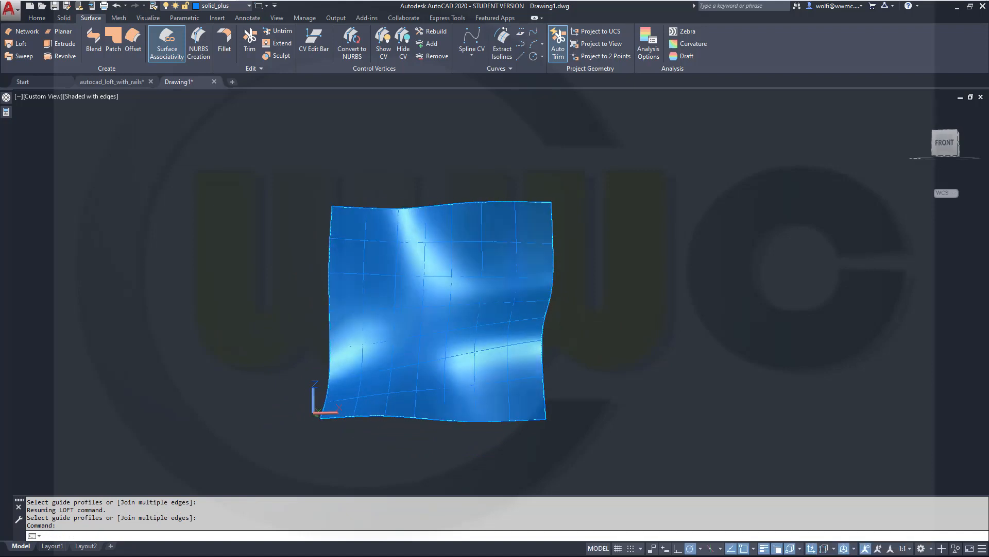
- Erase the blue loft, turn off the sketches layer and turn on solid_minus
{"action": "left_click", "coordinate": [276, 17]}
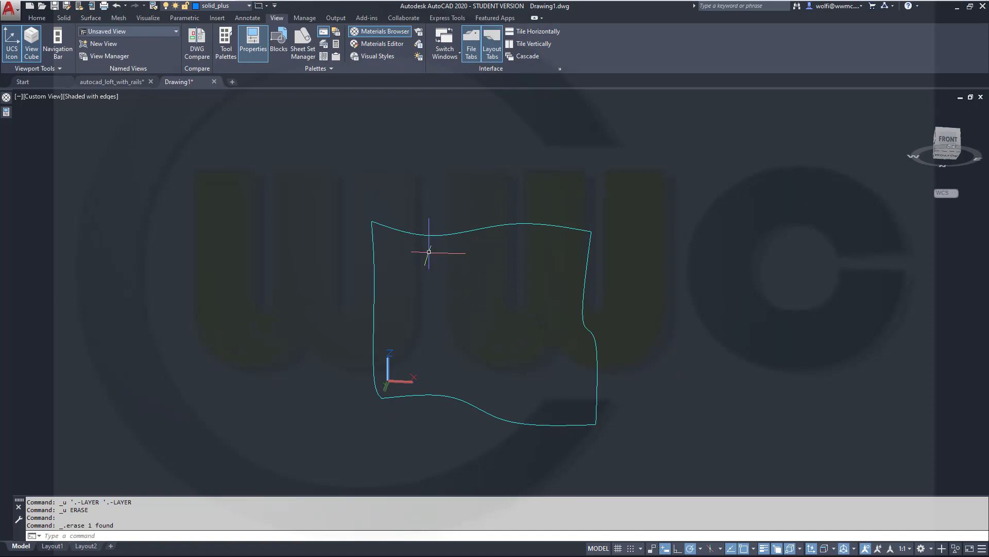
{"action": "left_click", "coordinate": [250, 6]}
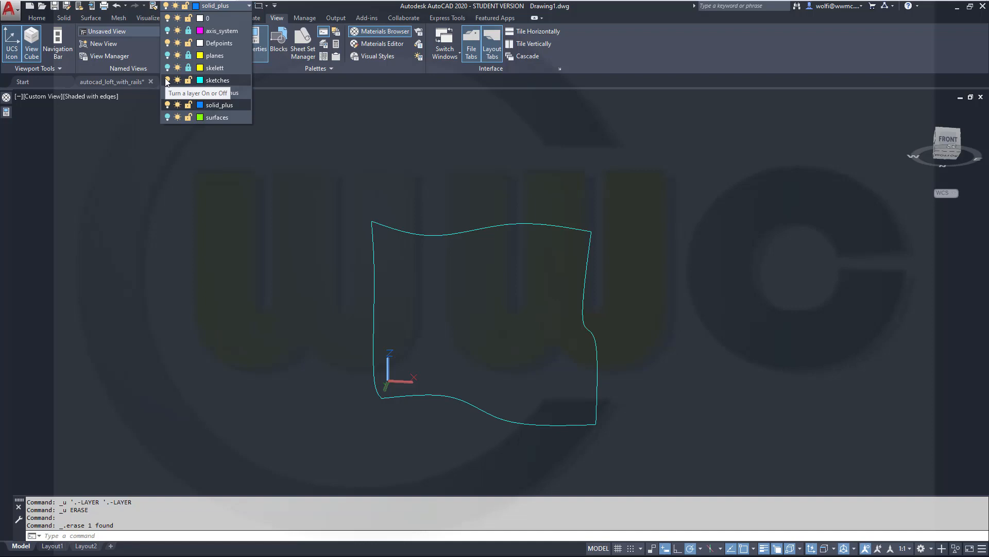
{"action": "left_click", "coordinate": [178, 80]}
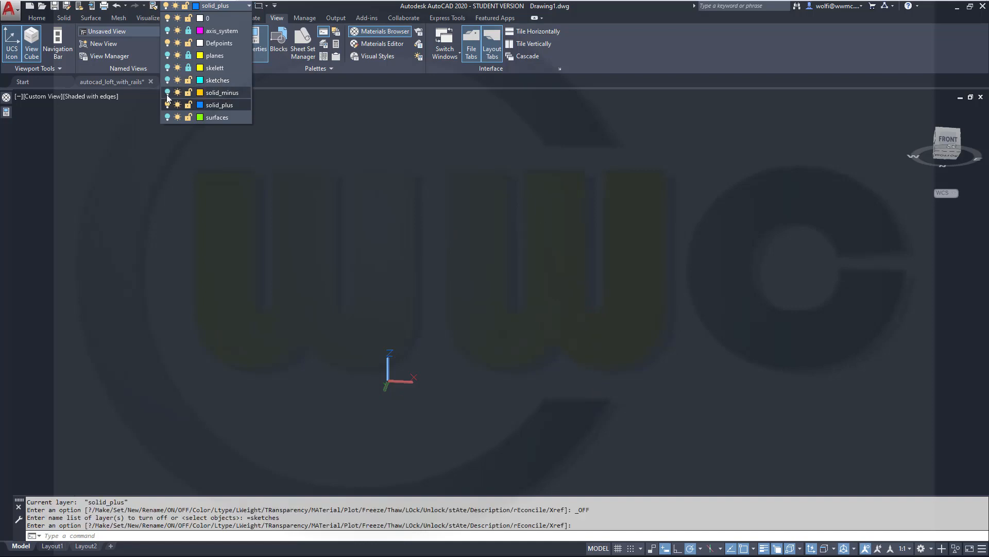
{"action": "left_click", "coordinate": [168, 92]}
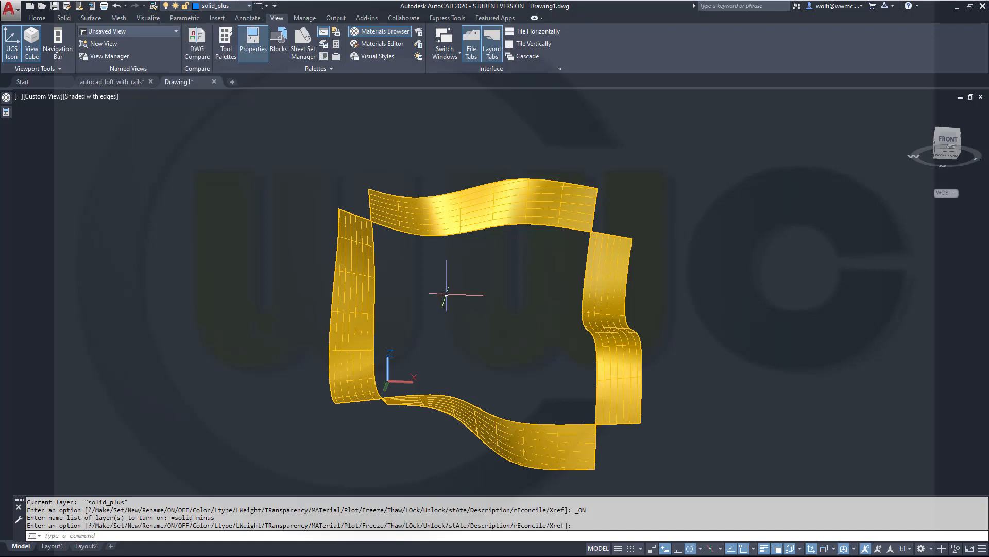
{"action": "mouse_move", "coordinate": [229, 228]}
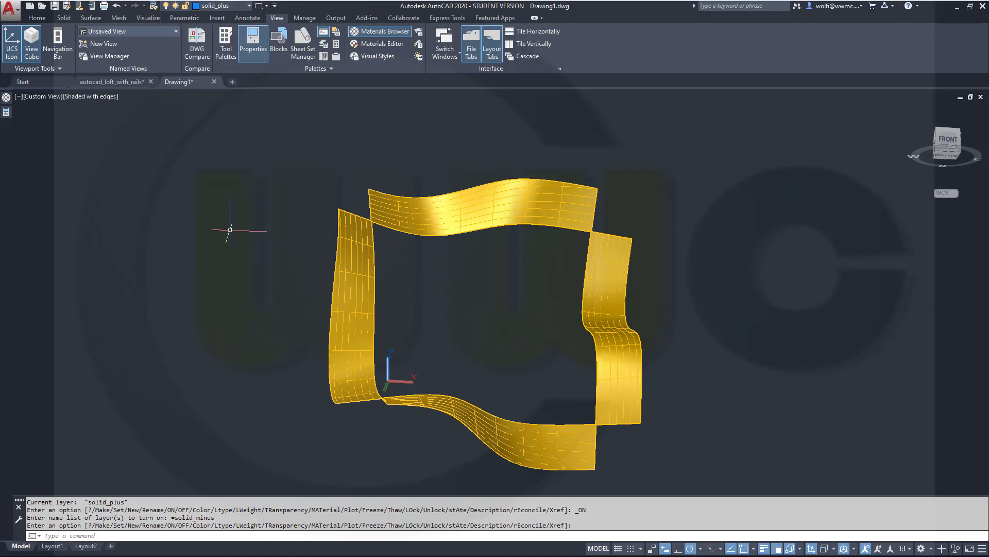
- Start a new loft with joined yellow surface edges as the cross sections
{"action": "left_click", "coordinate": [90, 17]}
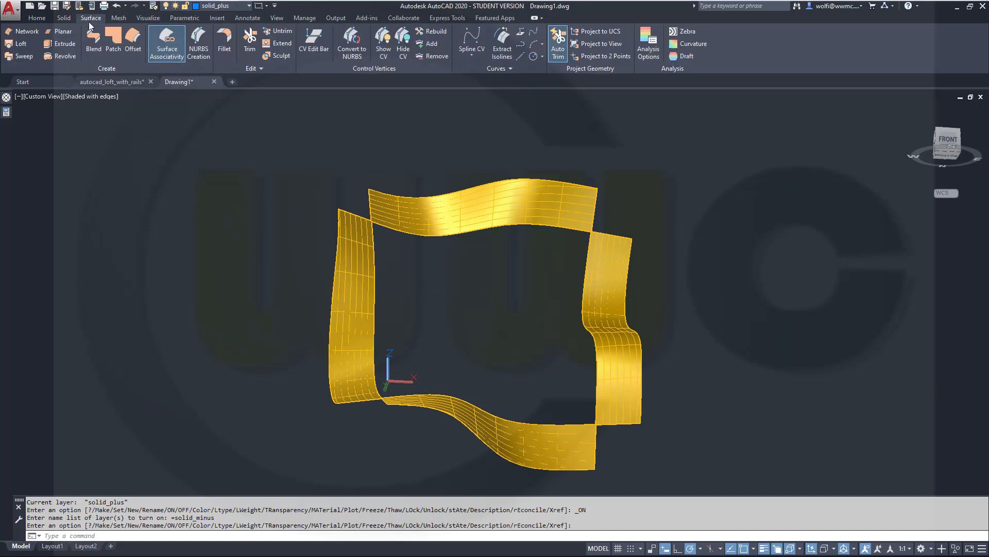
{"action": "left_click", "coordinate": [20, 43]}
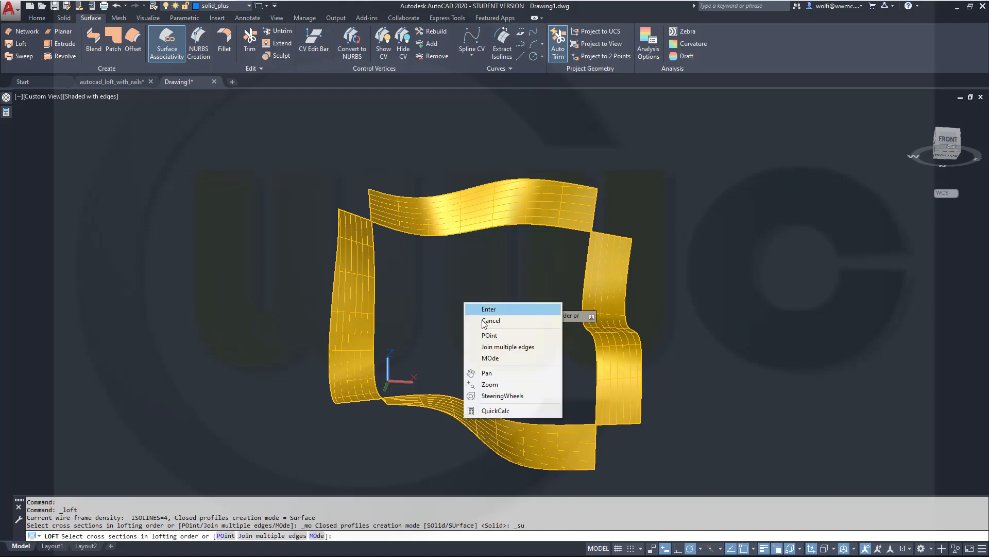
{"action": "left_click", "coordinate": [508, 347]}
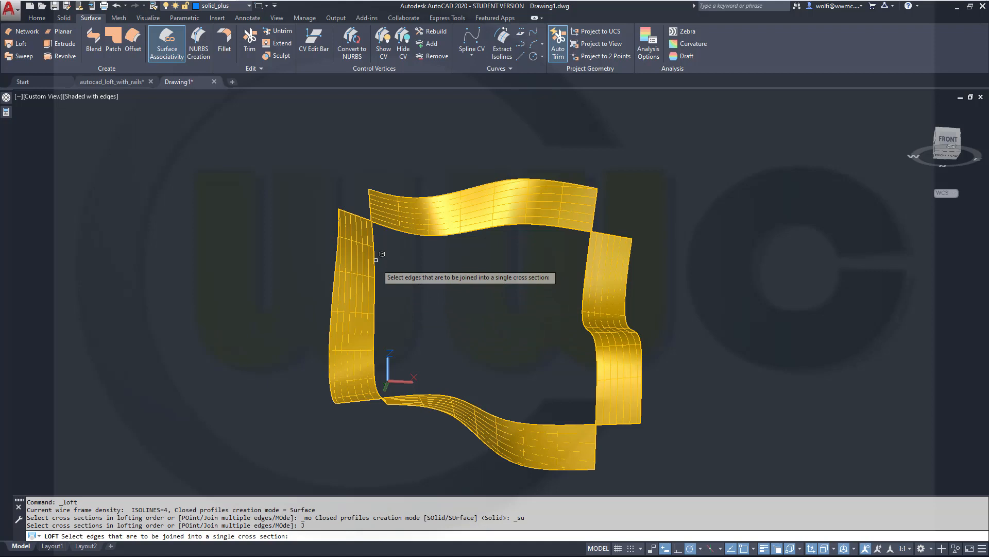
{"action": "mouse_move", "coordinate": [407, 276]}
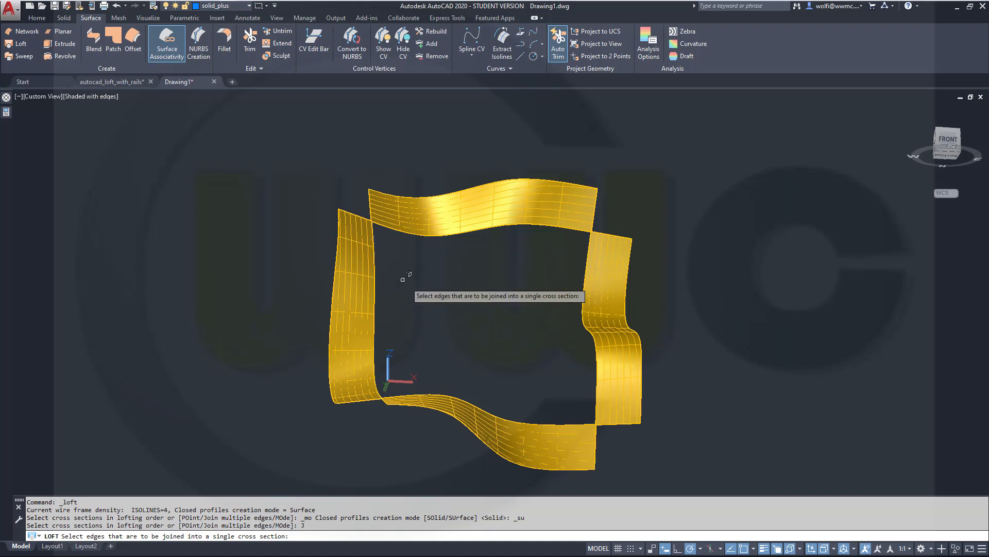
{"action": "mouse_move", "coordinate": [373, 236]}
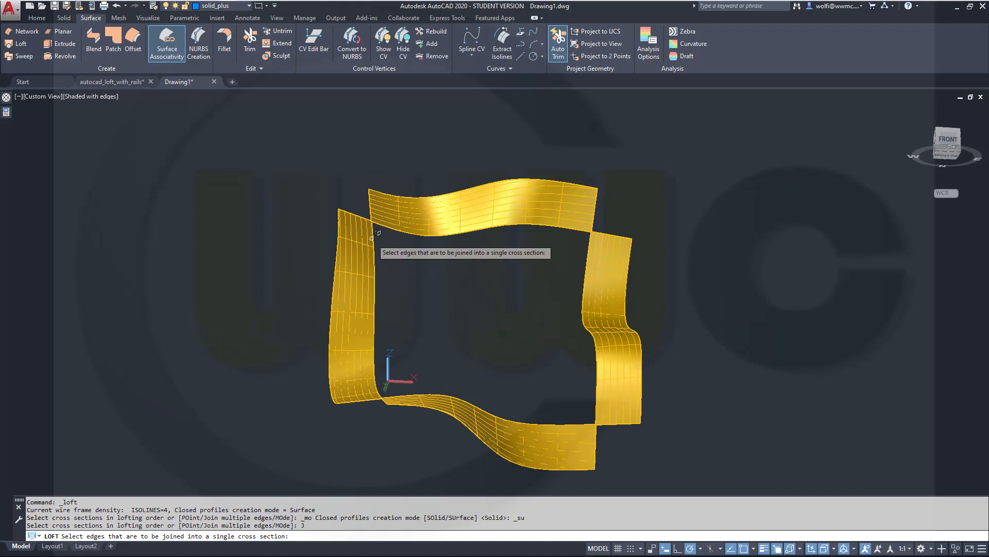
{"action": "left_click", "coordinate": [372, 297]}
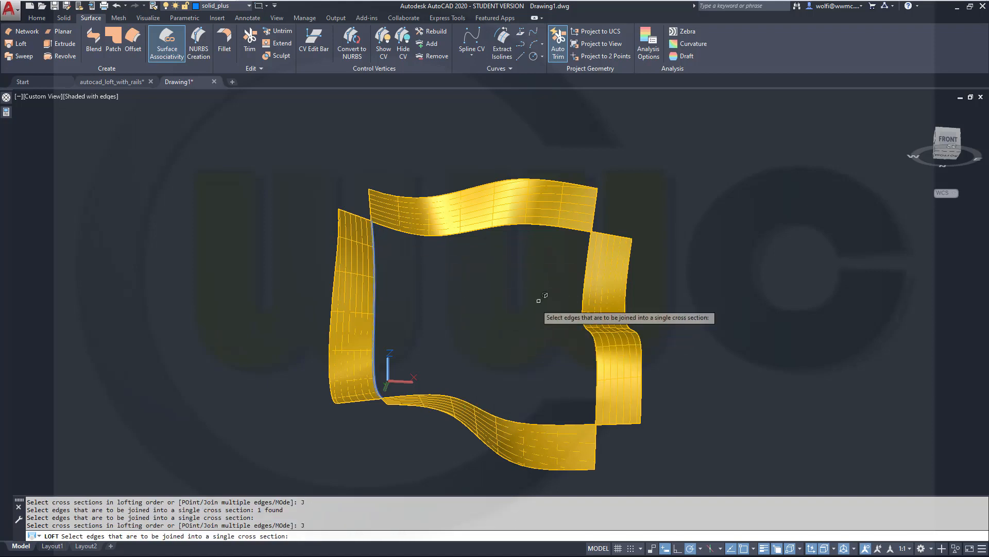
{"action": "mouse_move", "coordinate": [595, 251]}
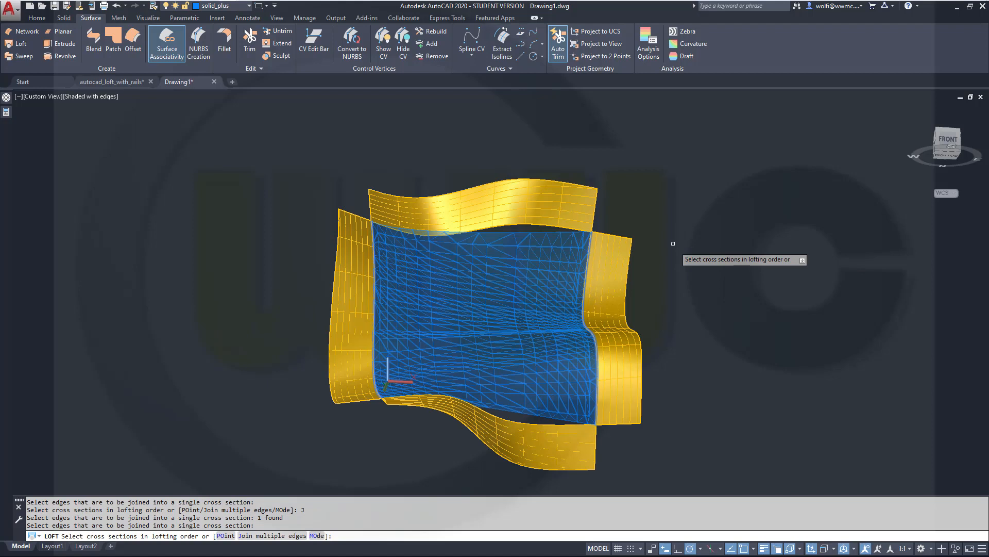
{"action": "mouse_move", "coordinate": [651, 251]}
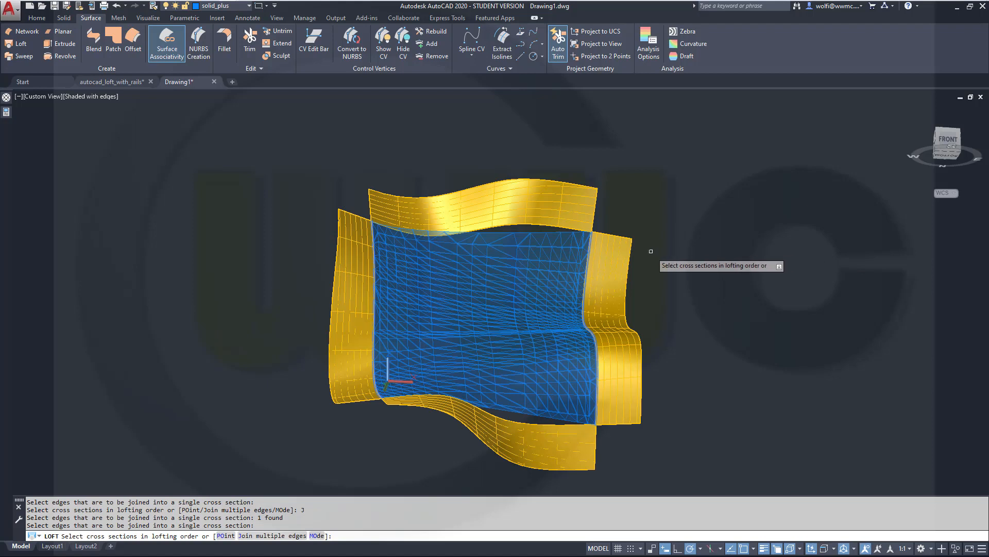
{"action": "mouse_move", "coordinate": [679, 261]}
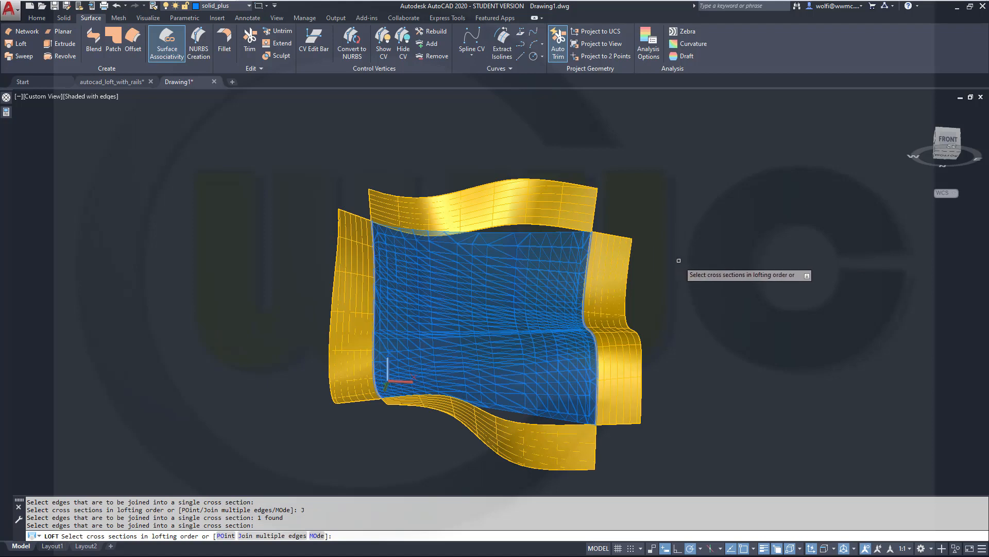
{"action": "right_click", "coordinate": [680, 261]}
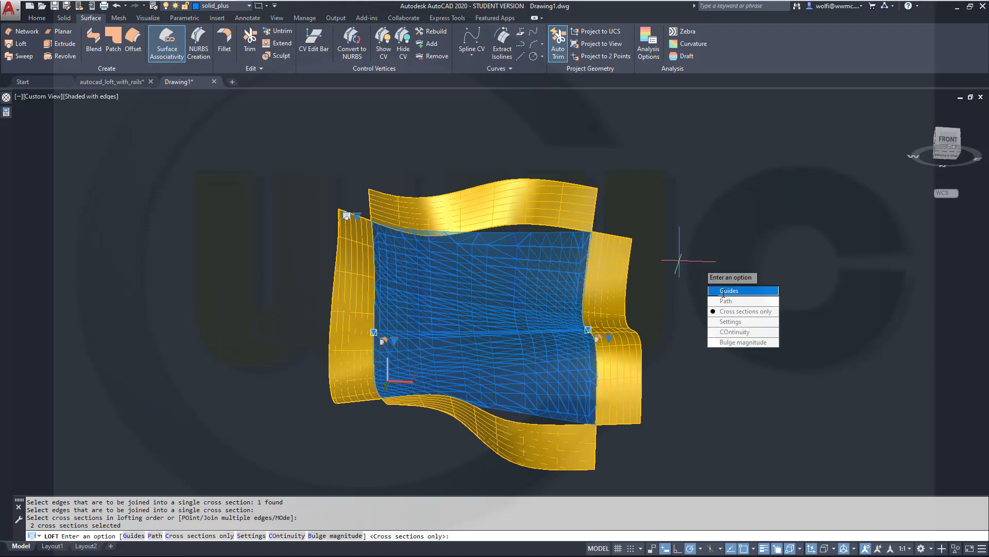
{"action": "mouse_move", "coordinate": [742, 341]}
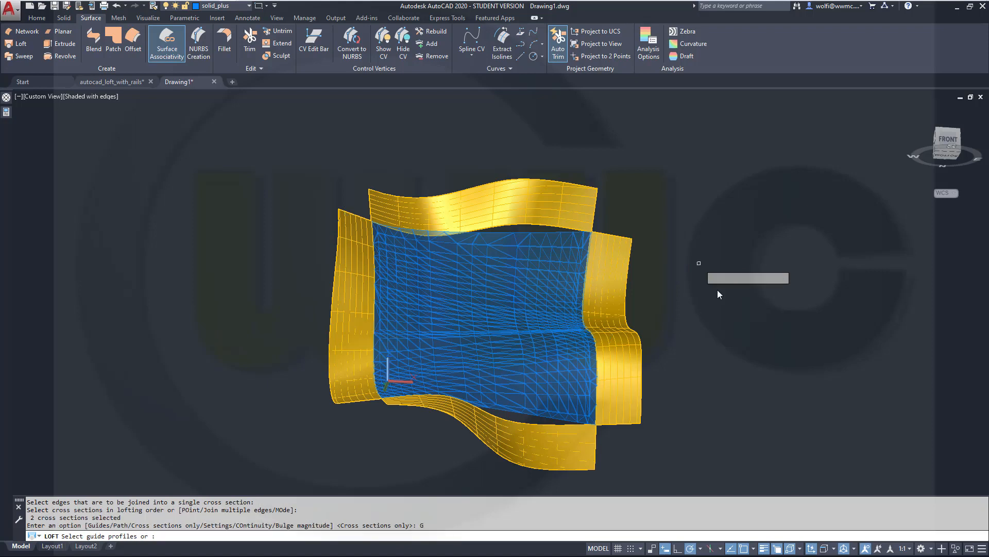
- Join multiple edges and pick the top yellow surface's edge as a guide
{"action": "right_click", "coordinate": [719, 294]}
{"action": "type", "text": "J"}
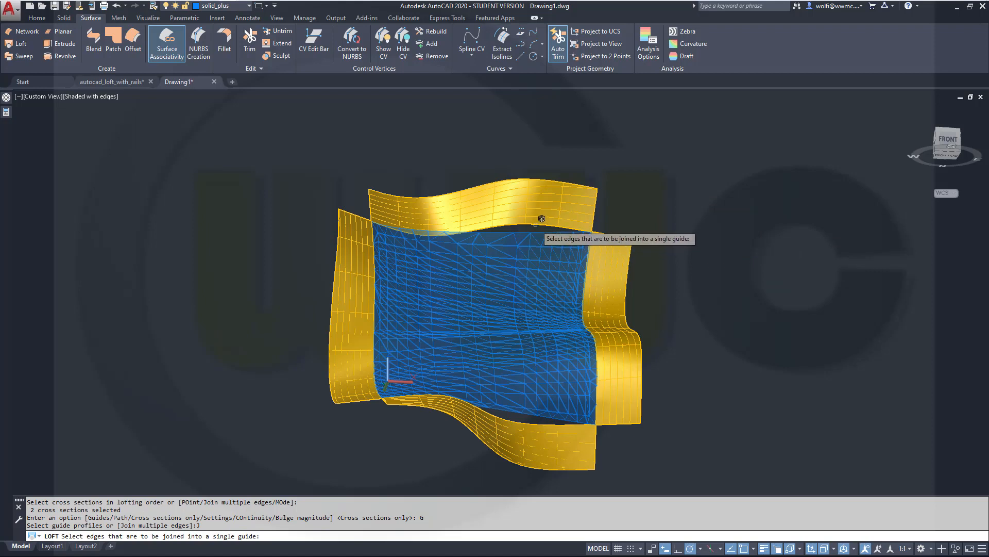
{"action": "left_click", "coordinate": [541, 219]}
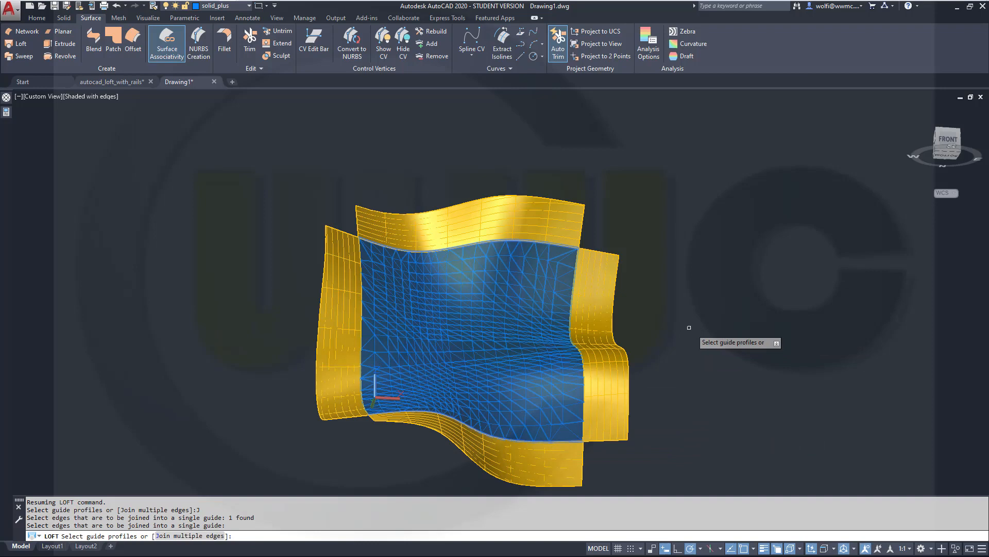
{"action": "mouse_move", "coordinate": [689, 392]}
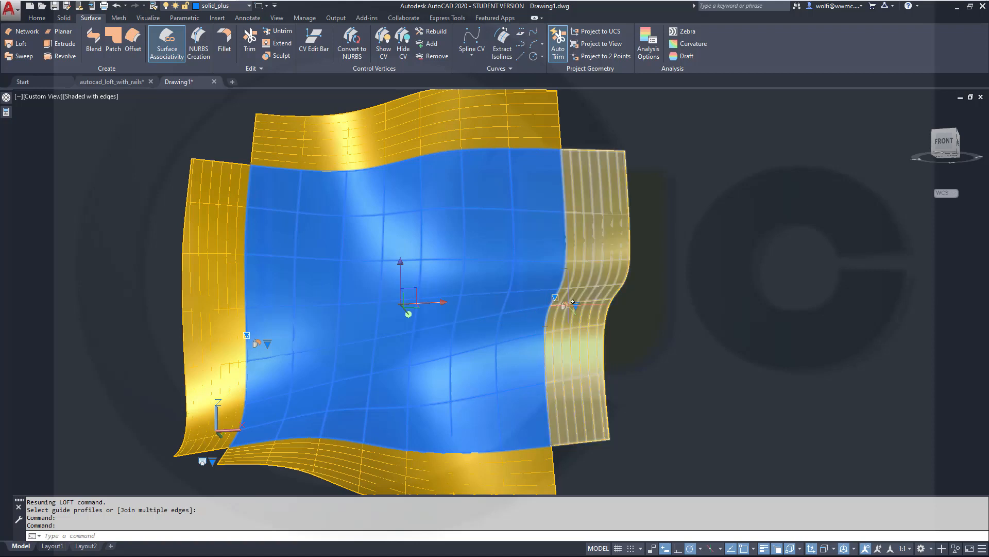
- Set the loft's right edge to Position (G0) and left edge to Curvature (G2)
{"action": "left_click", "coordinate": [574, 307]}
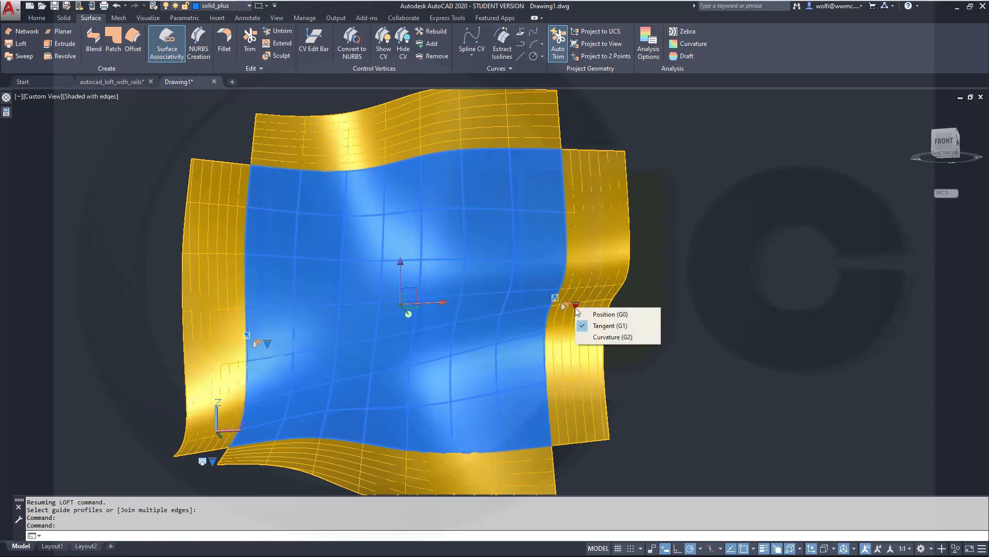
{"action": "mouse_move", "coordinate": [609, 314]}
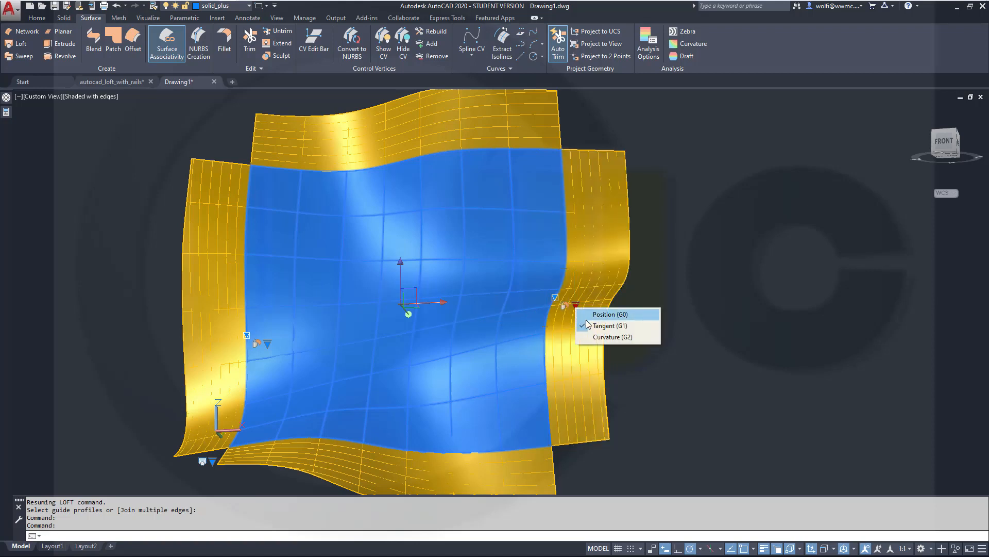
{"action": "left_click", "coordinate": [605, 314]}
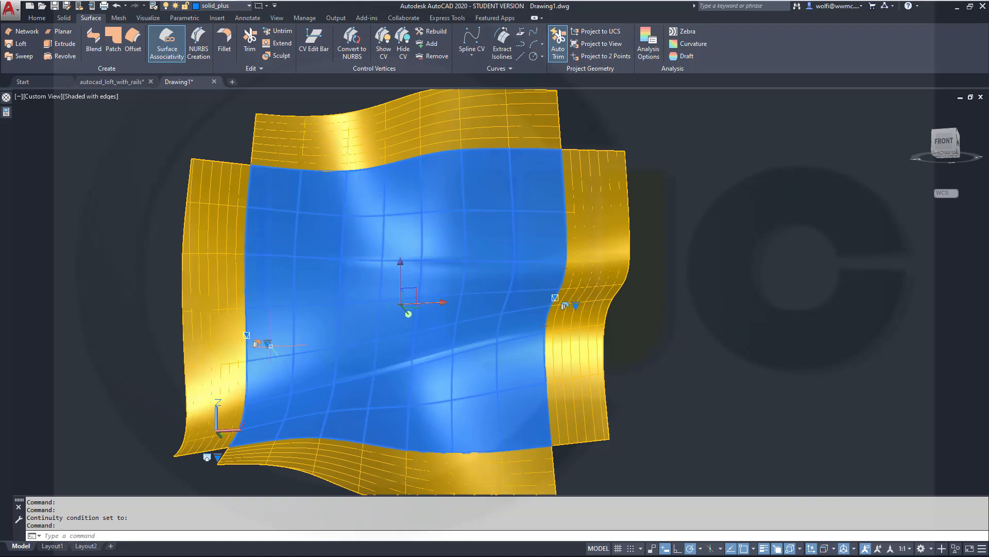
{"action": "left_click", "coordinate": [267, 344]}
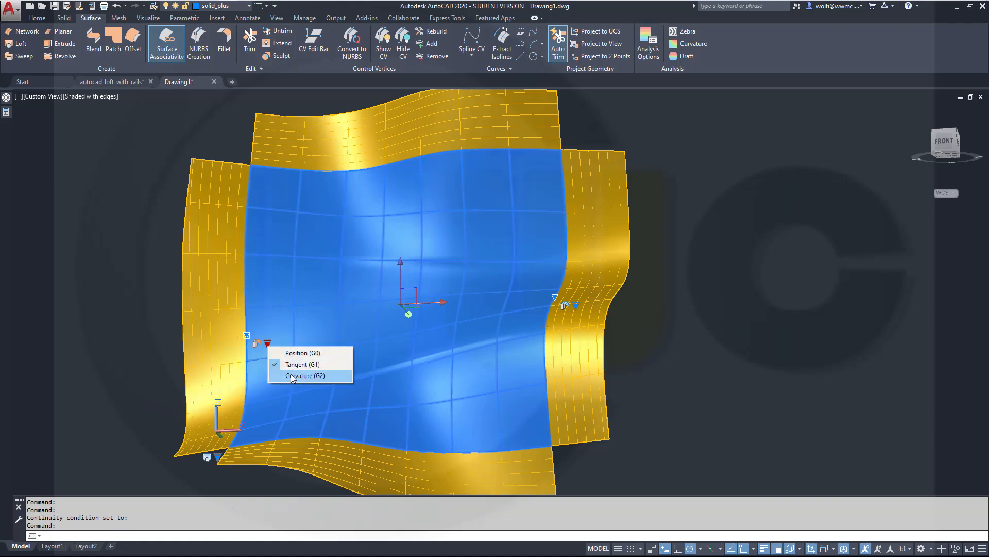
{"action": "left_click", "coordinate": [303, 376]}
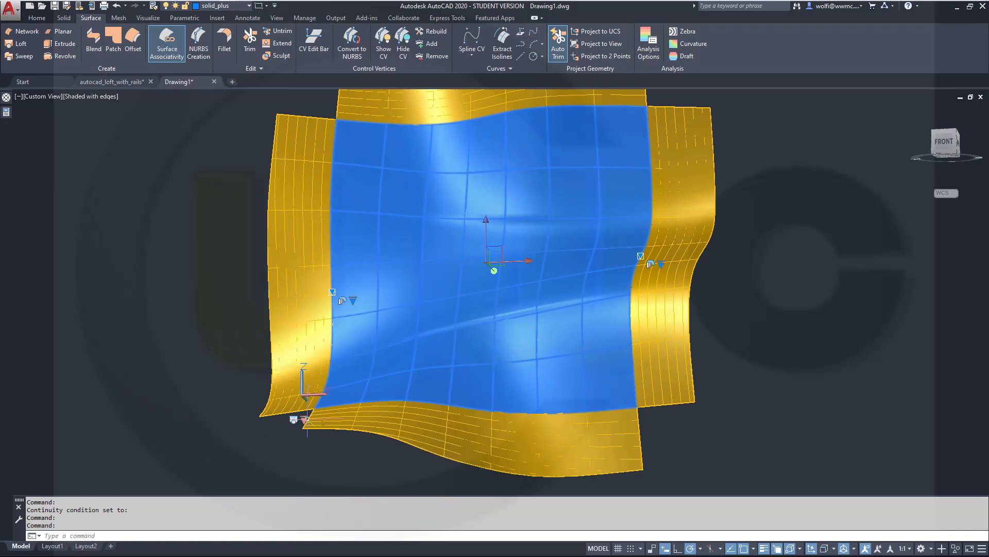
- Show the loft's Ruled, Smooth Fit, Normal and Draft Angle options from its corner grip
{"action": "left_click", "coordinate": [306, 419]}
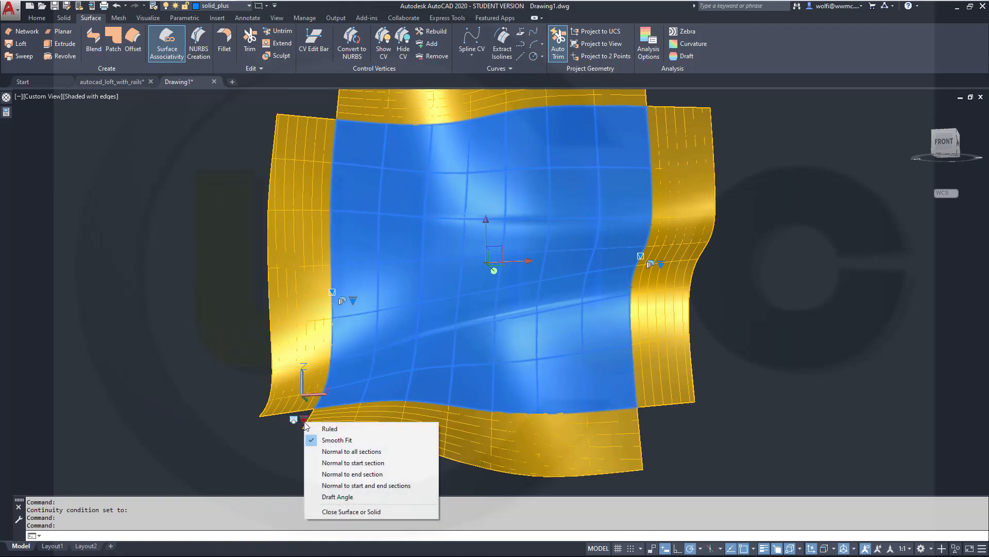
{"action": "mouse_move", "coordinate": [337, 440]}
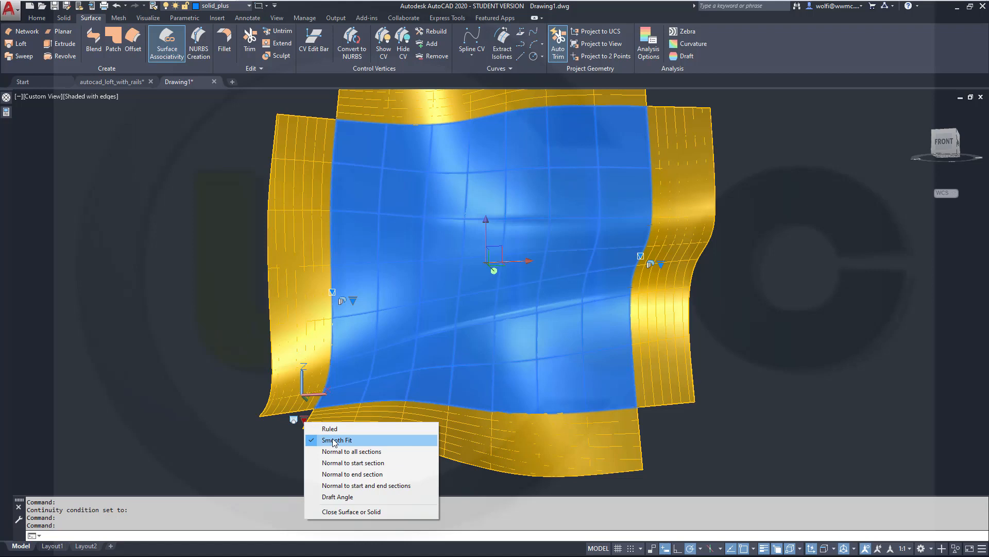
{"action": "mouse_move", "coordinate": [345, 463]}
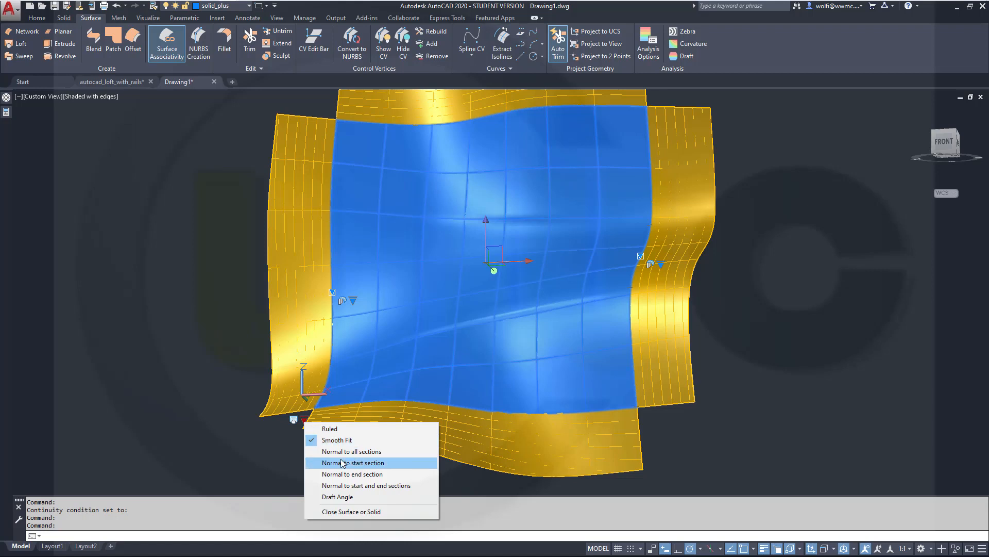
{"action": "mouse_move", "coordinate": [347, 474]}
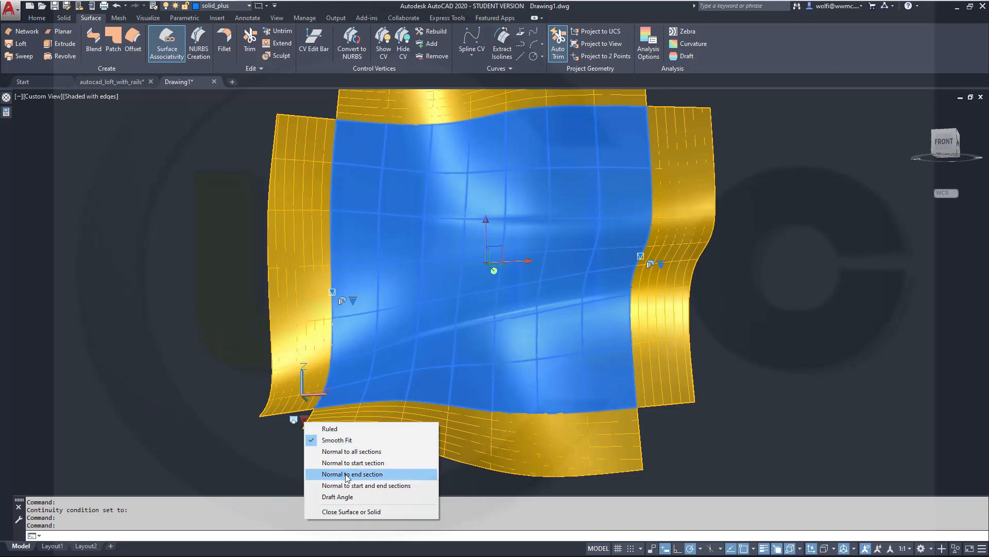
{"action": "mouse_move", "coordinate": [320, 206]}
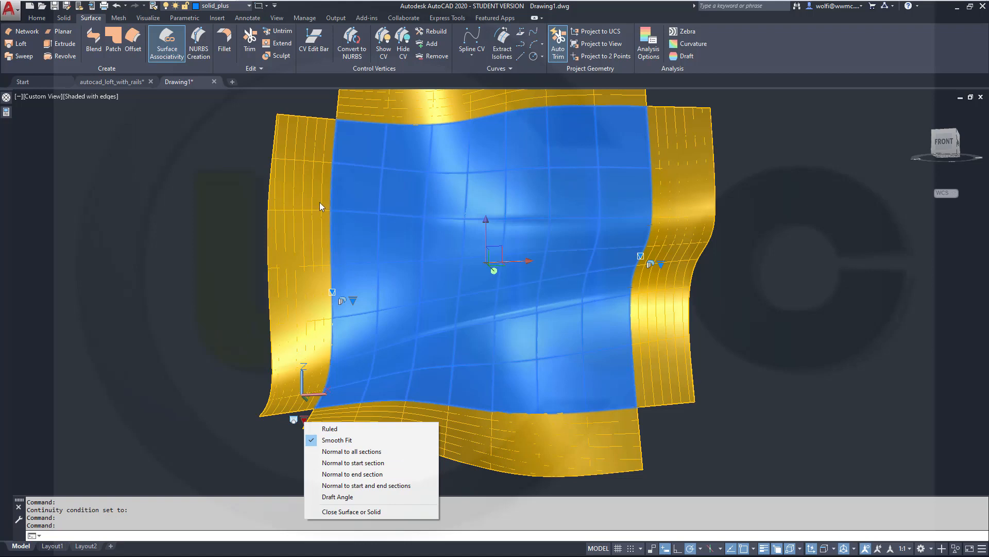
{"action": "mouse_move", "coordinate": [604, 255]}
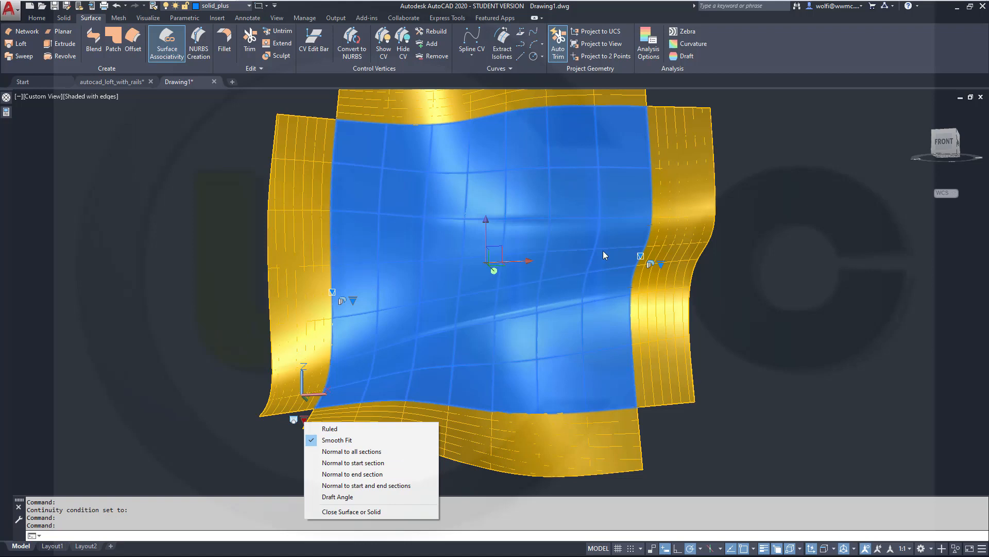
{"action": "mouse_move", "coordinate": [433, 433]}
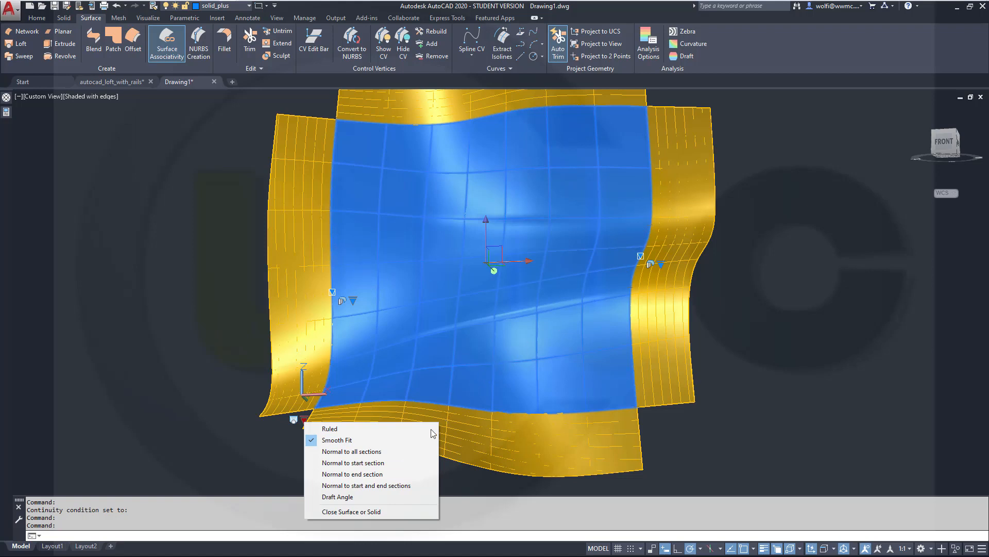
{"action": "mouse_move", "coordinate": [492, 117]}
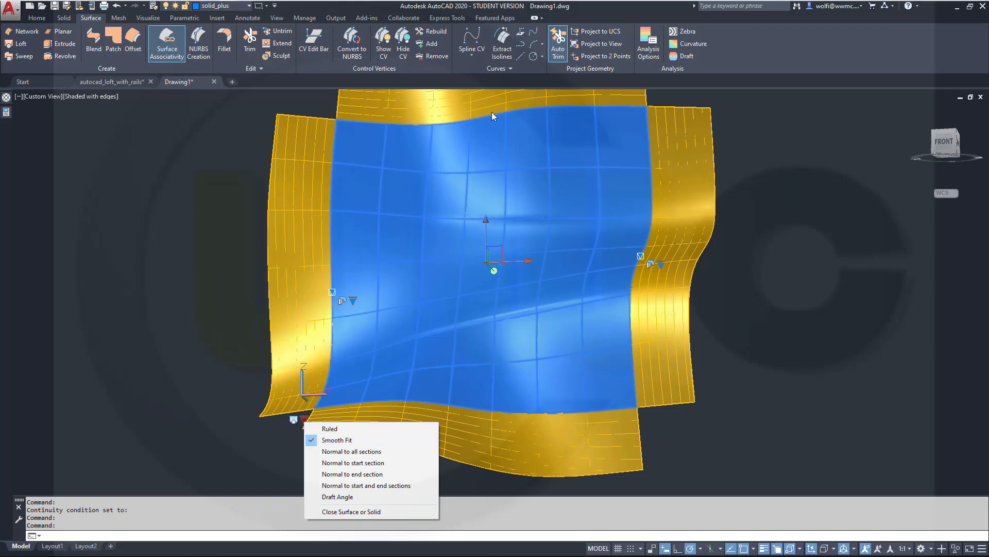
{"action": "mouse_move", "coordinate": [584, 383]}
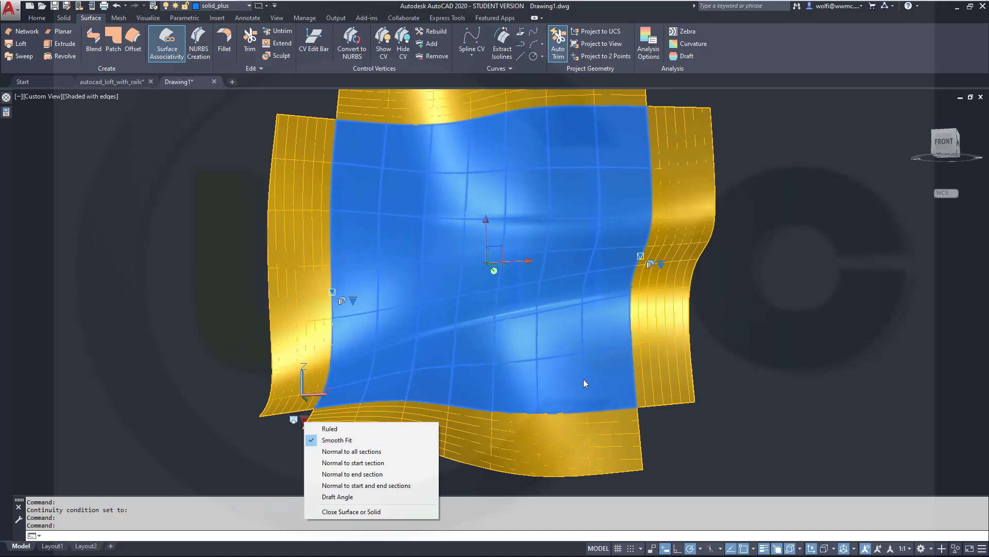
{"action": "mouse_move", "coordinate": [454, 127]}
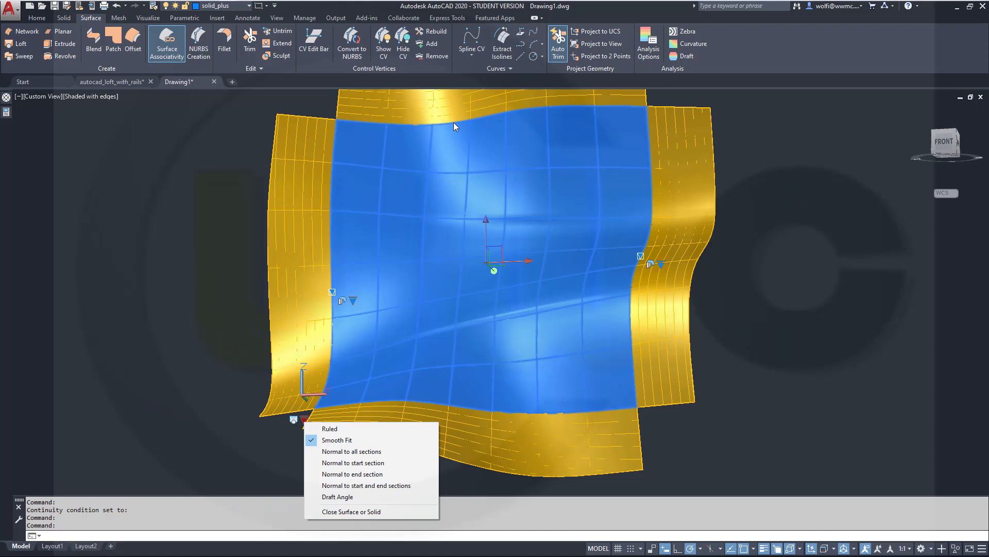
{"action": "mouse_move", "coordinate": [420, 120]}
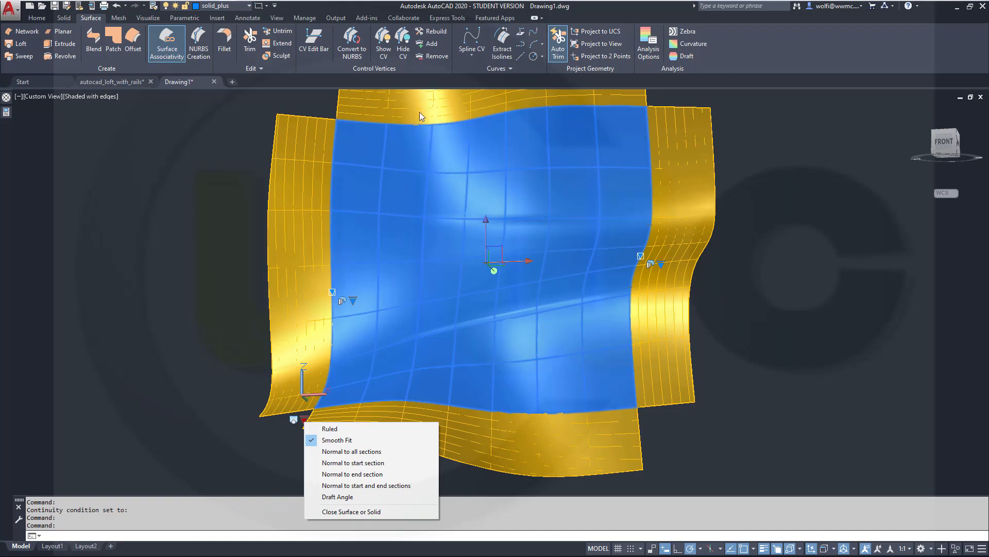
{"action": "mouse_move", "coordinate": [312, 146]}
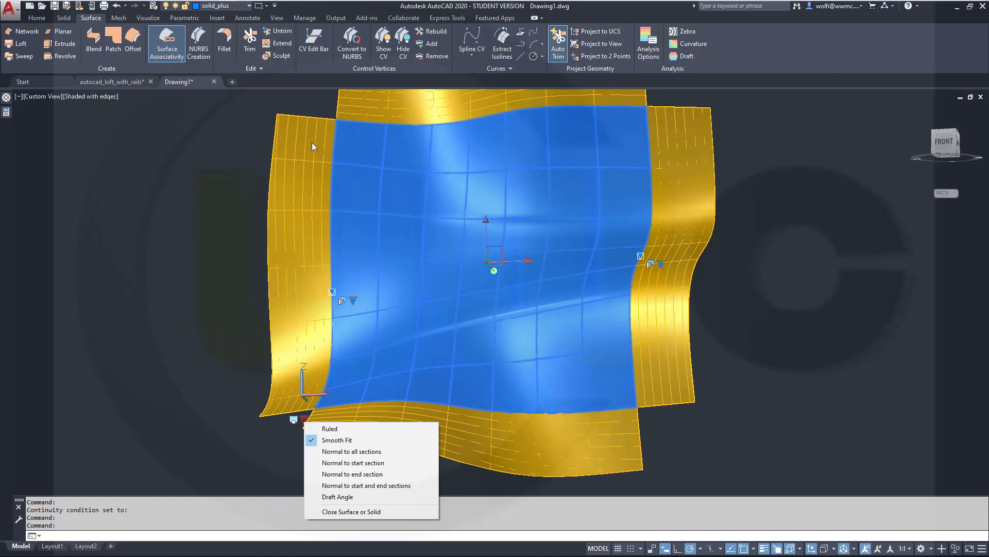
{"action": "mouse_move", "coordinate": [323, 186]}
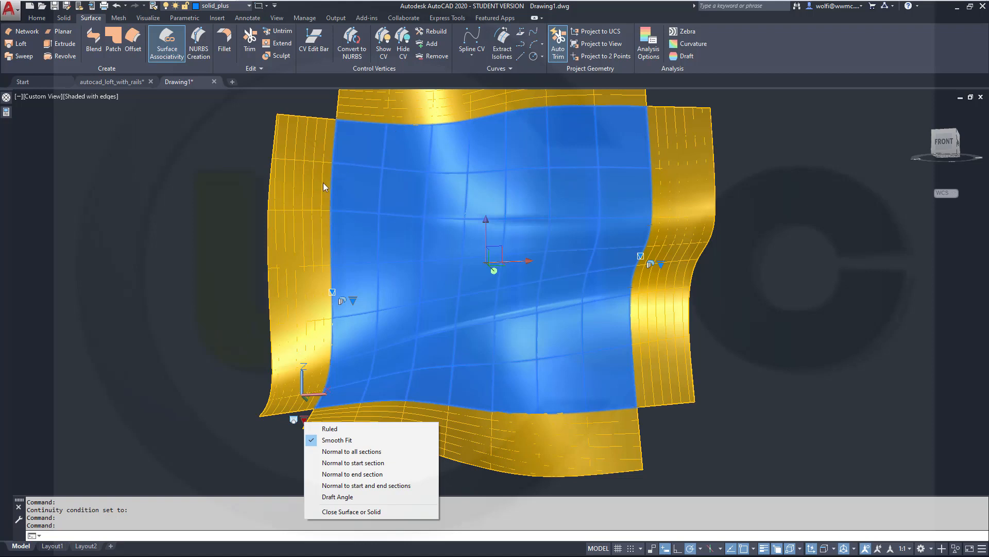
{"action": "mouse_move", "coordinate": [378, 123]}
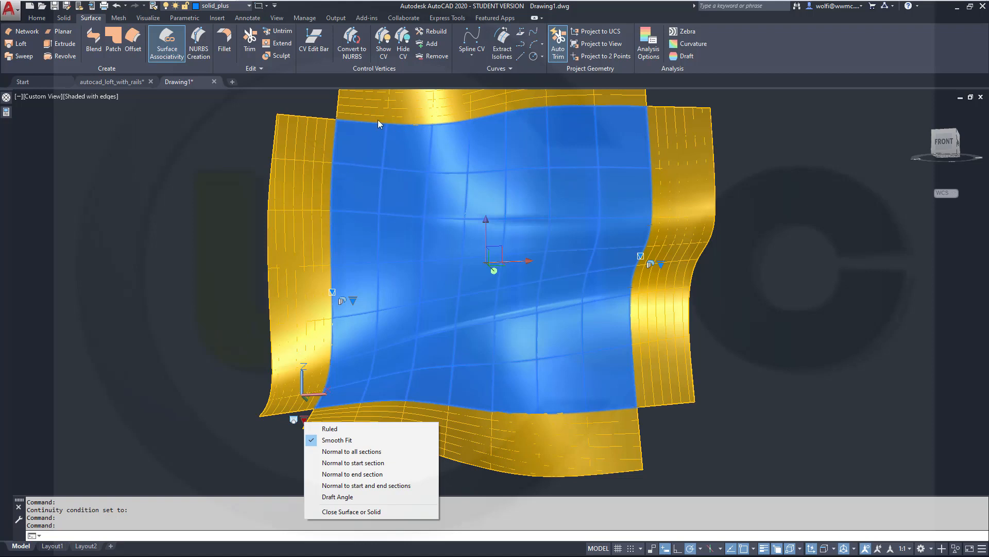
{"action": "mouse_move", "coordinate": [752, 365]}
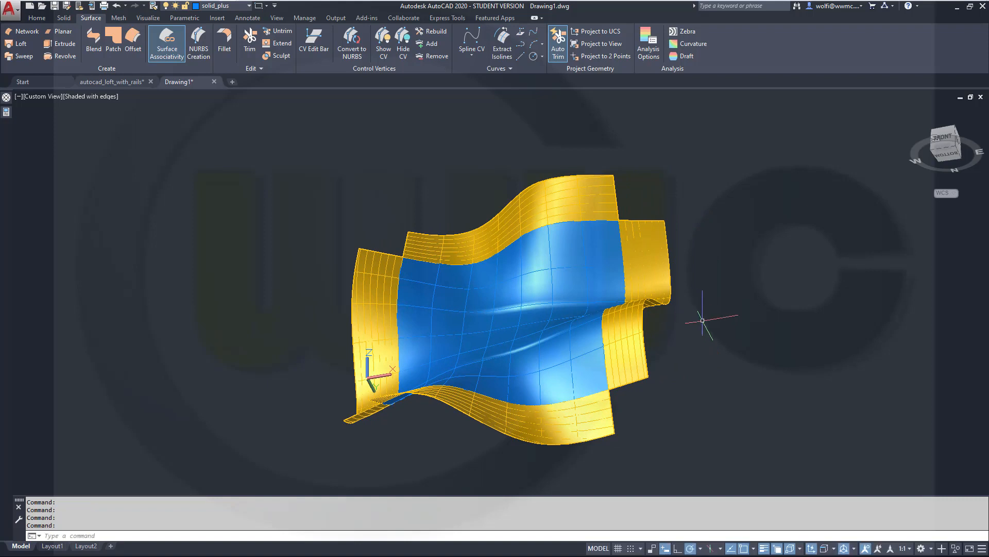
{"action": "mouse_move", "coordinate": [710, 317]}
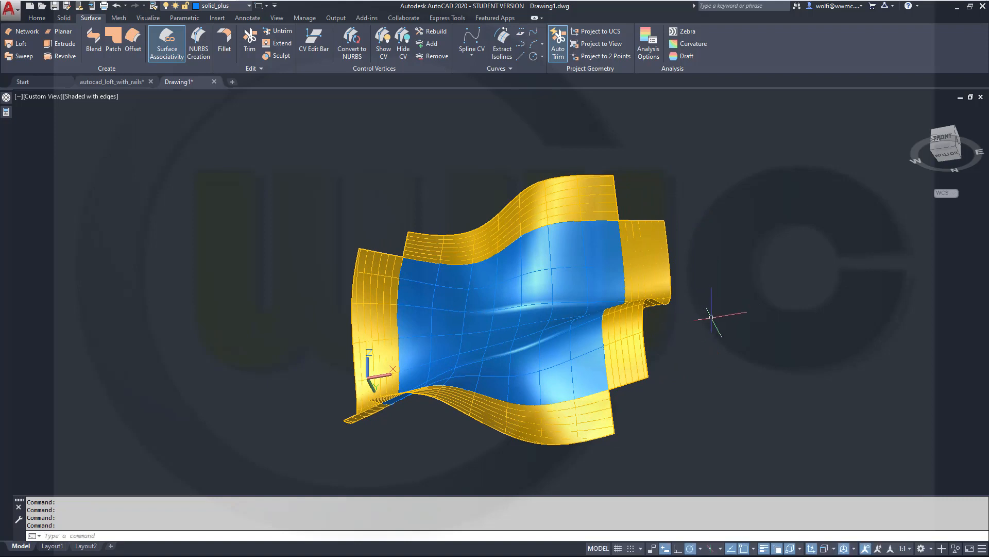